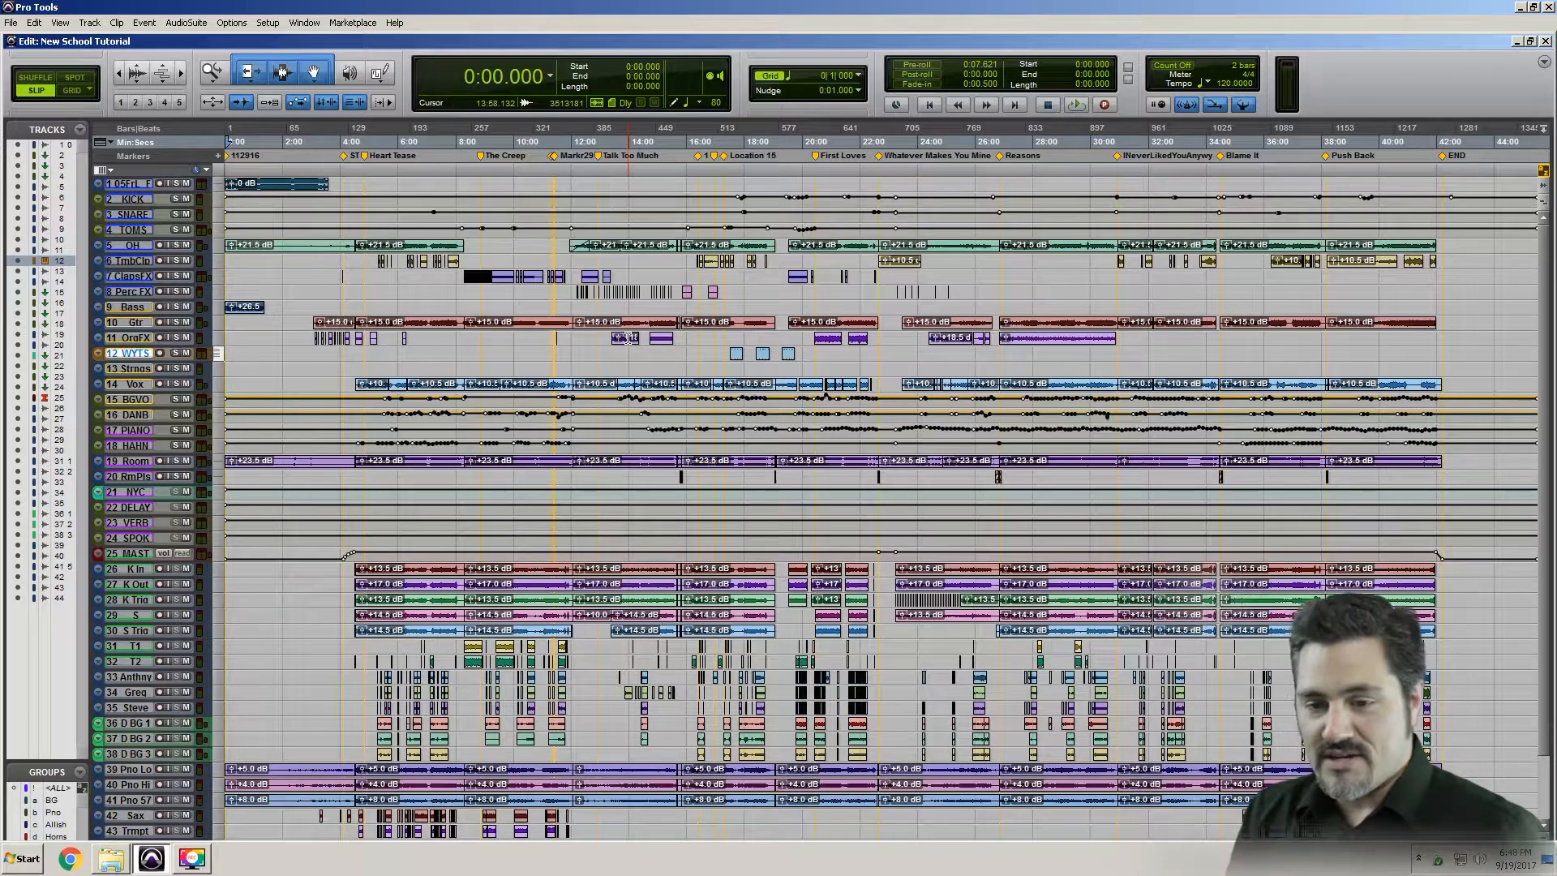
- Switch from the Edit window to the Mix window with Ctrl+=
{"action": "key", "text": "Ctrl+="}
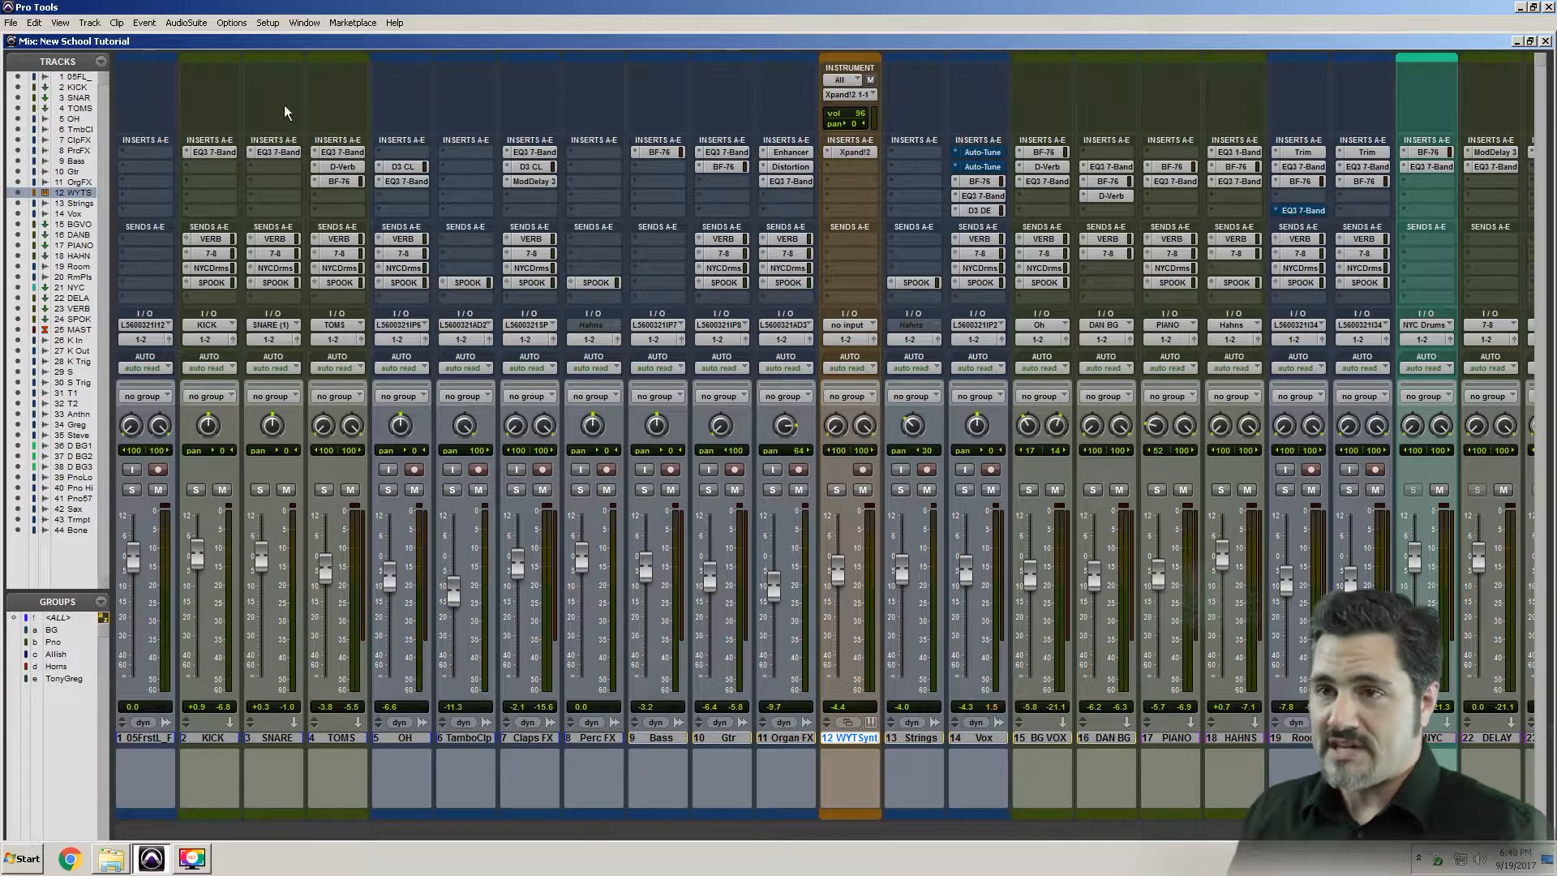
- Open Window > System Usage and toggle session playback to watch the CPU meters
{"action": "left_click", "coordinate": [305, 23]}
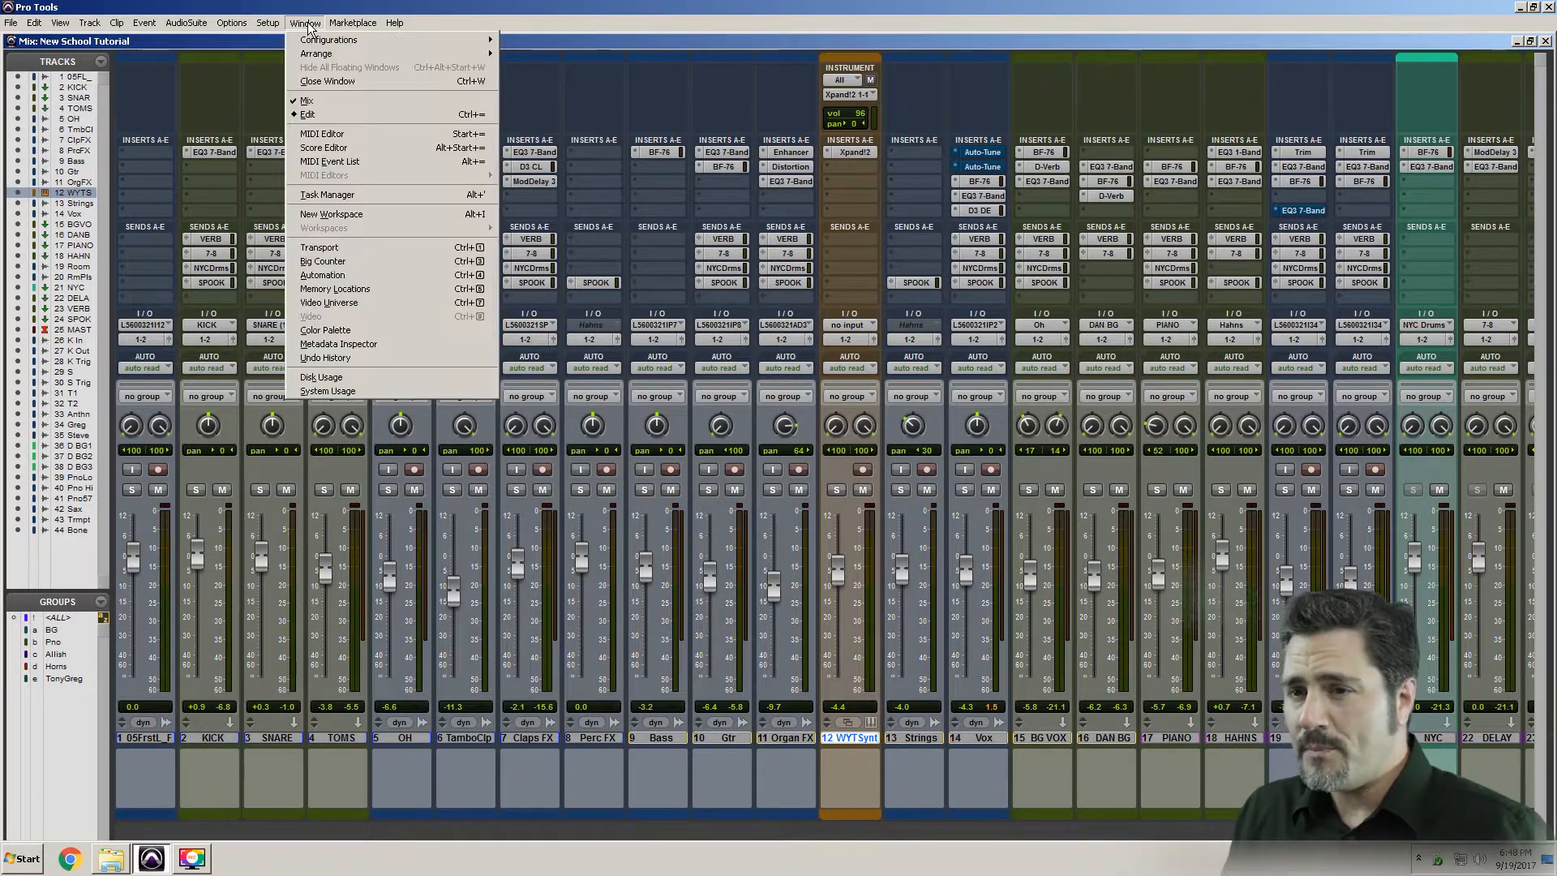
{"action": "mouse_move", "coordinate": [328, 391]}
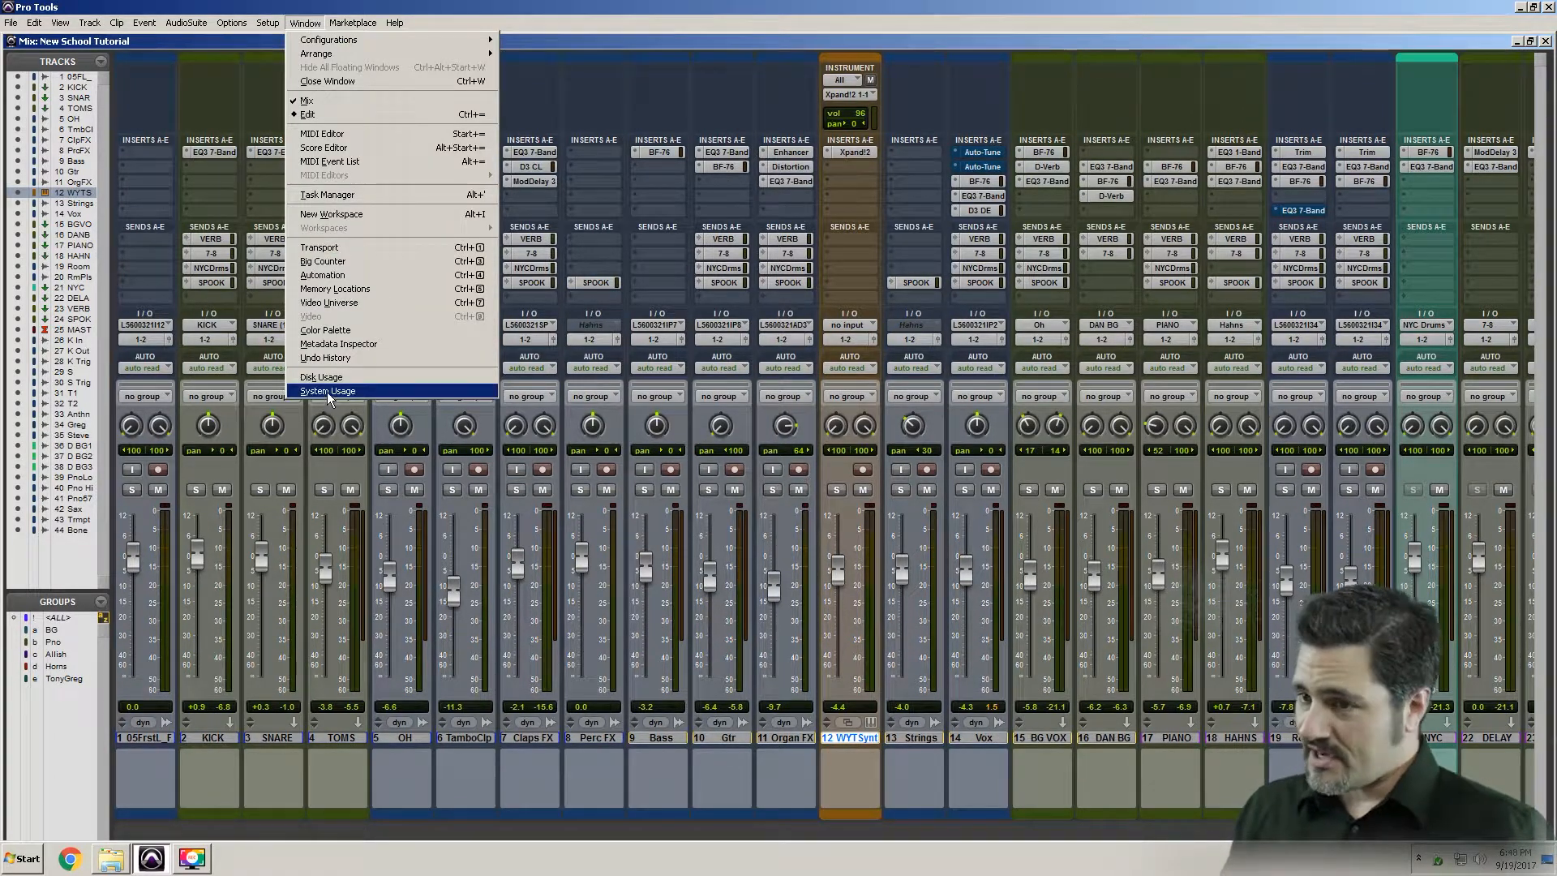
{"action": "left_click", "coordinate": [328, 390]}
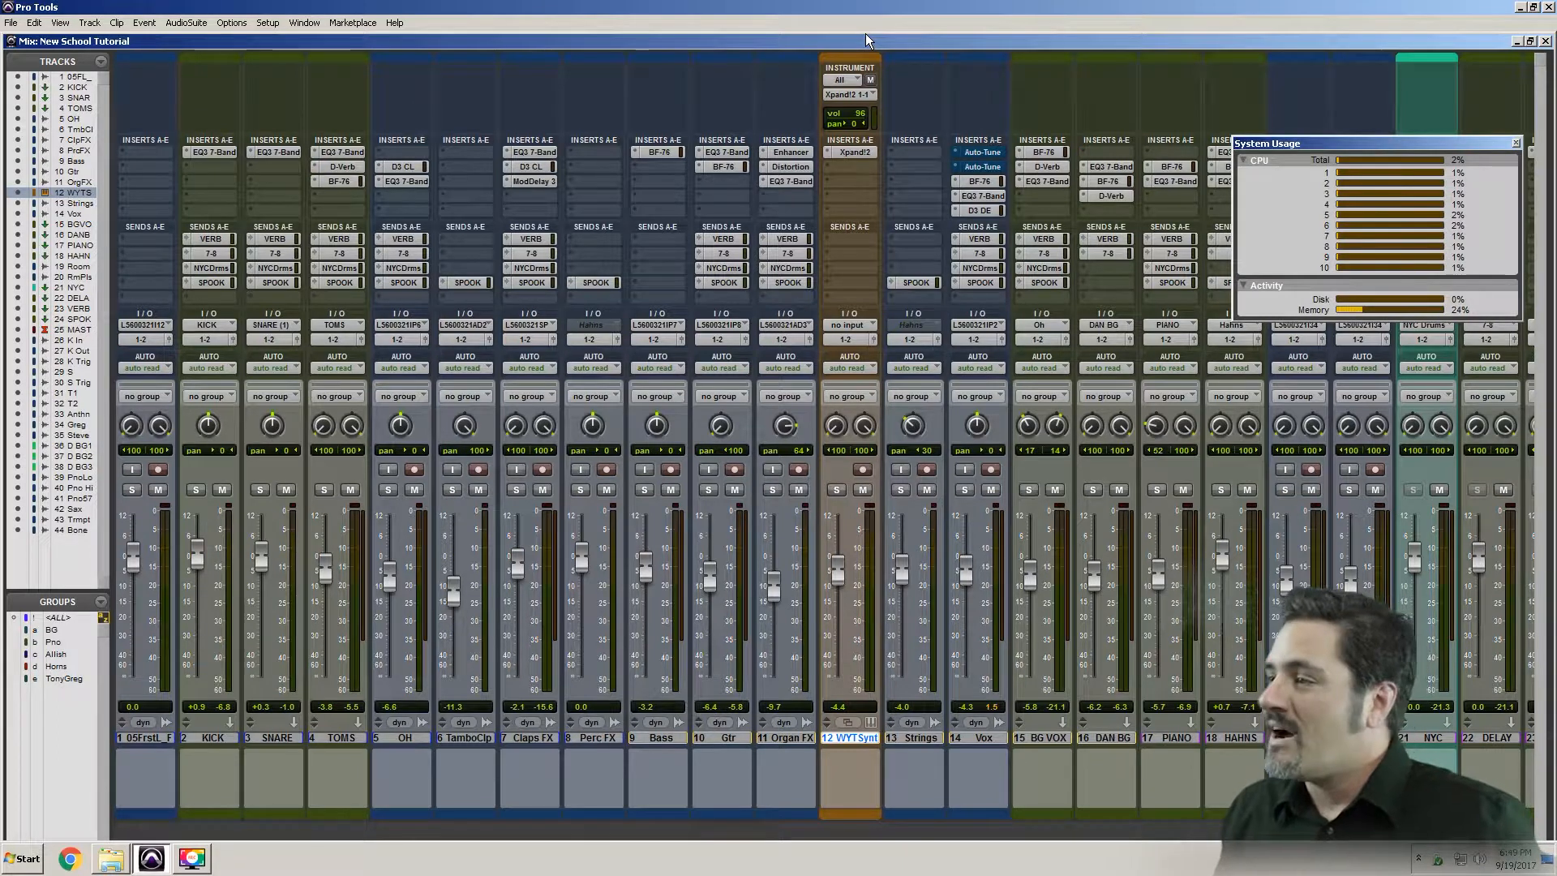
{"action": "key", "text": "Space"}
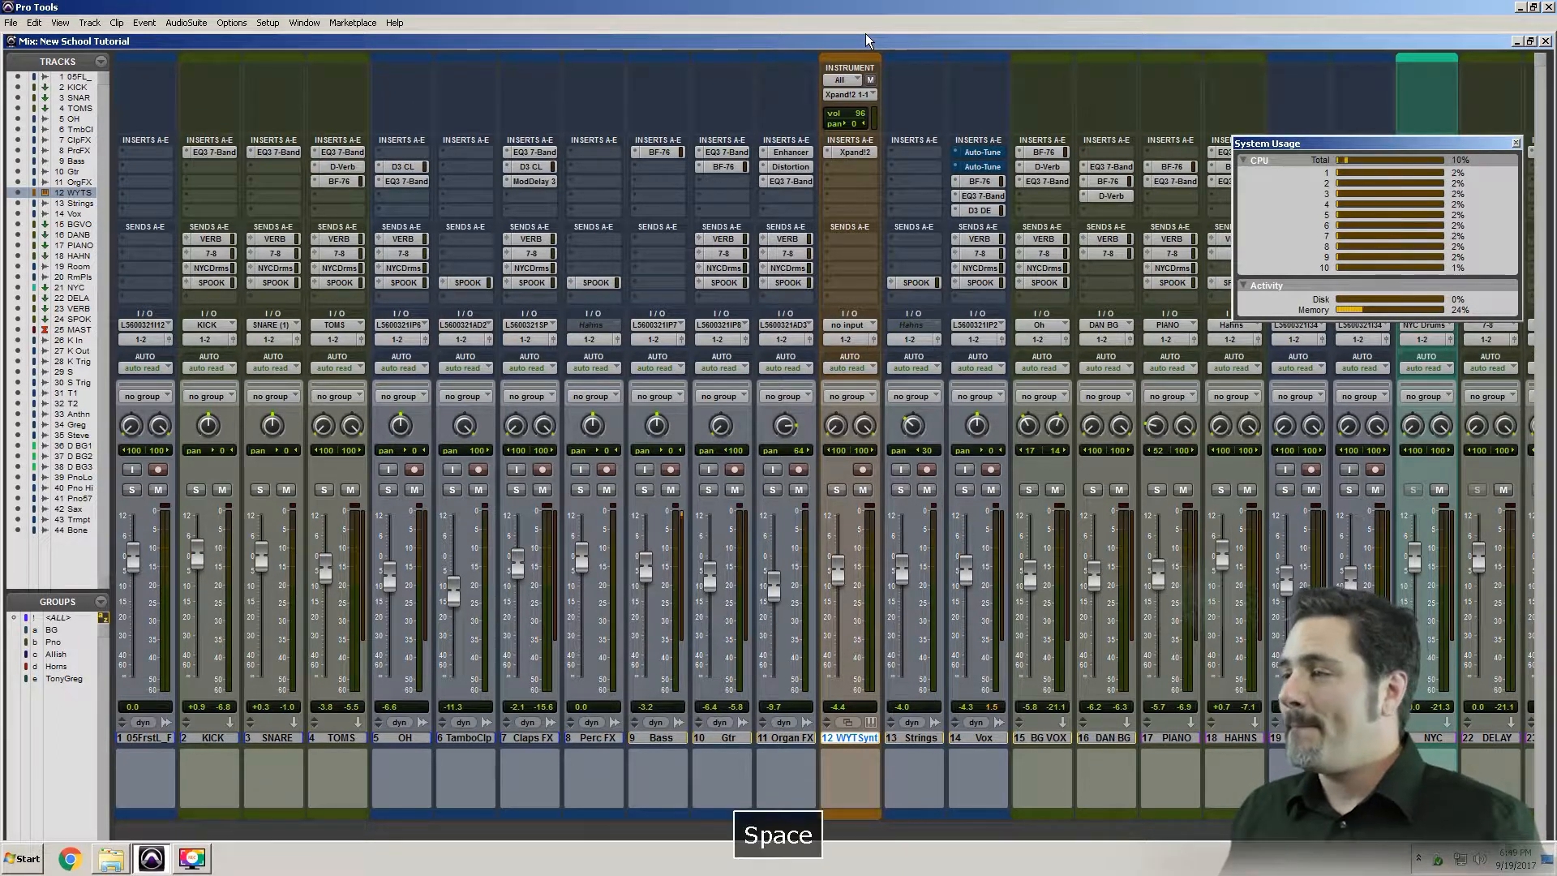
{"action": "key", "text": "space"}
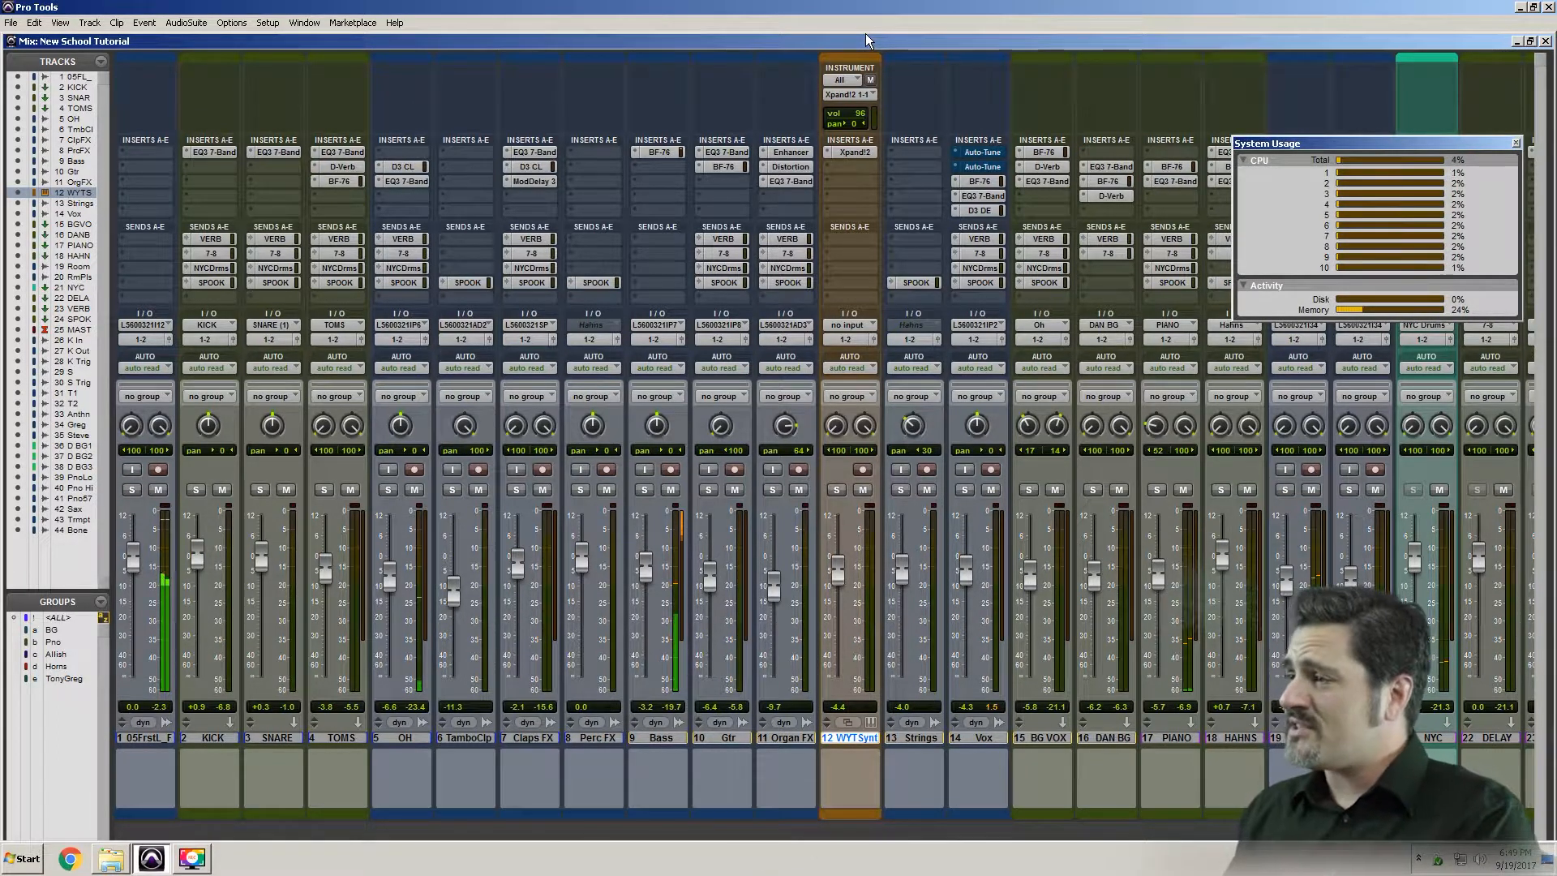